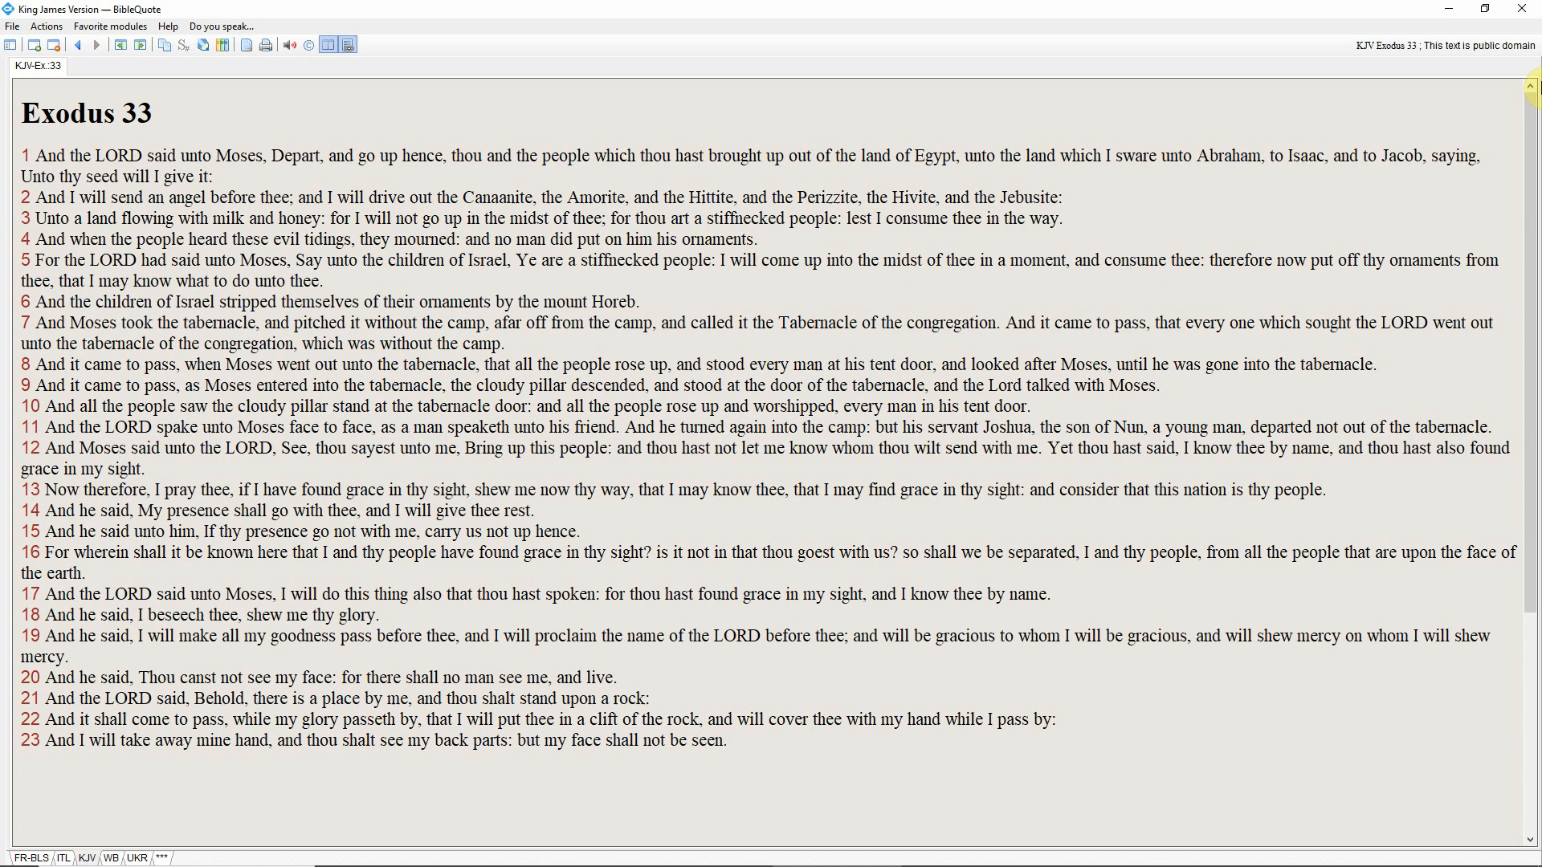
# Step: Scroll Exodus 33 down so verse 10 tops the pane with verses 10–23 visible
pyautogui.click(58, 176)
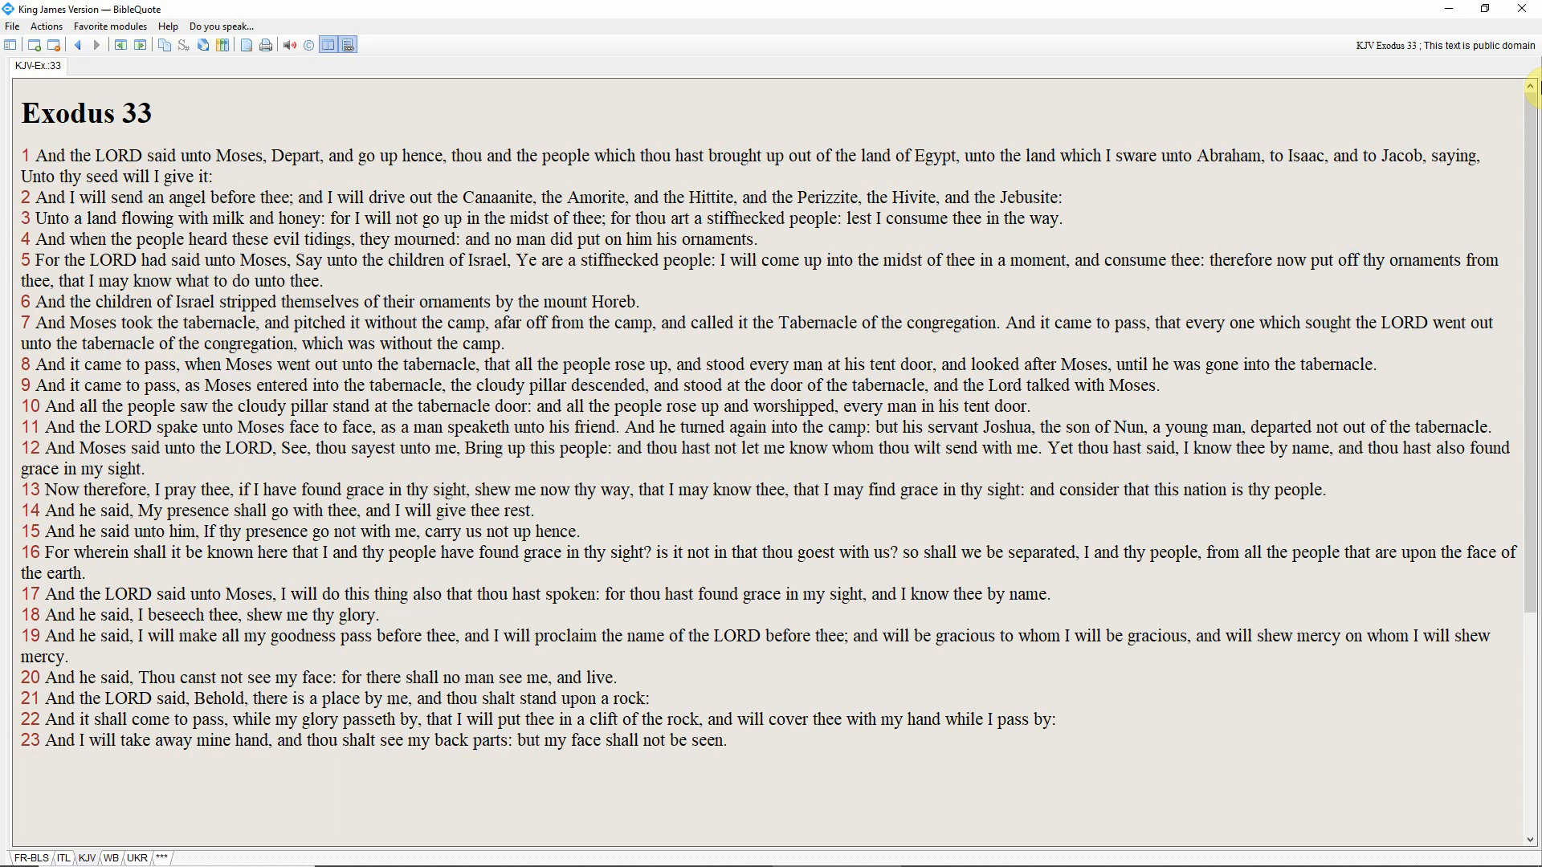
pyautogui.doubleClick(263, 199)
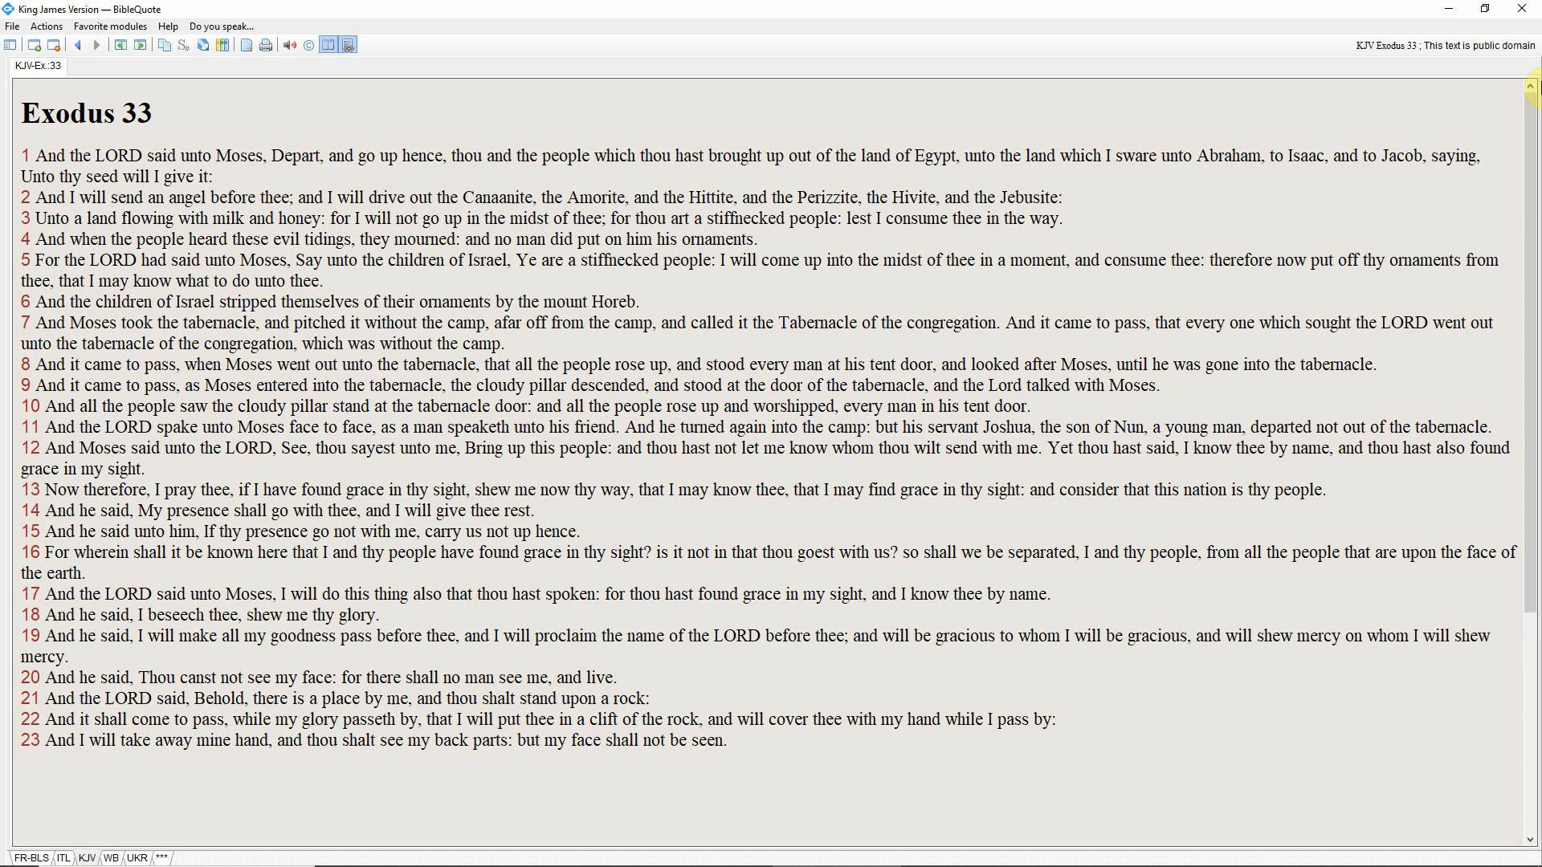
pyautogui.doubleClick(526, 260)
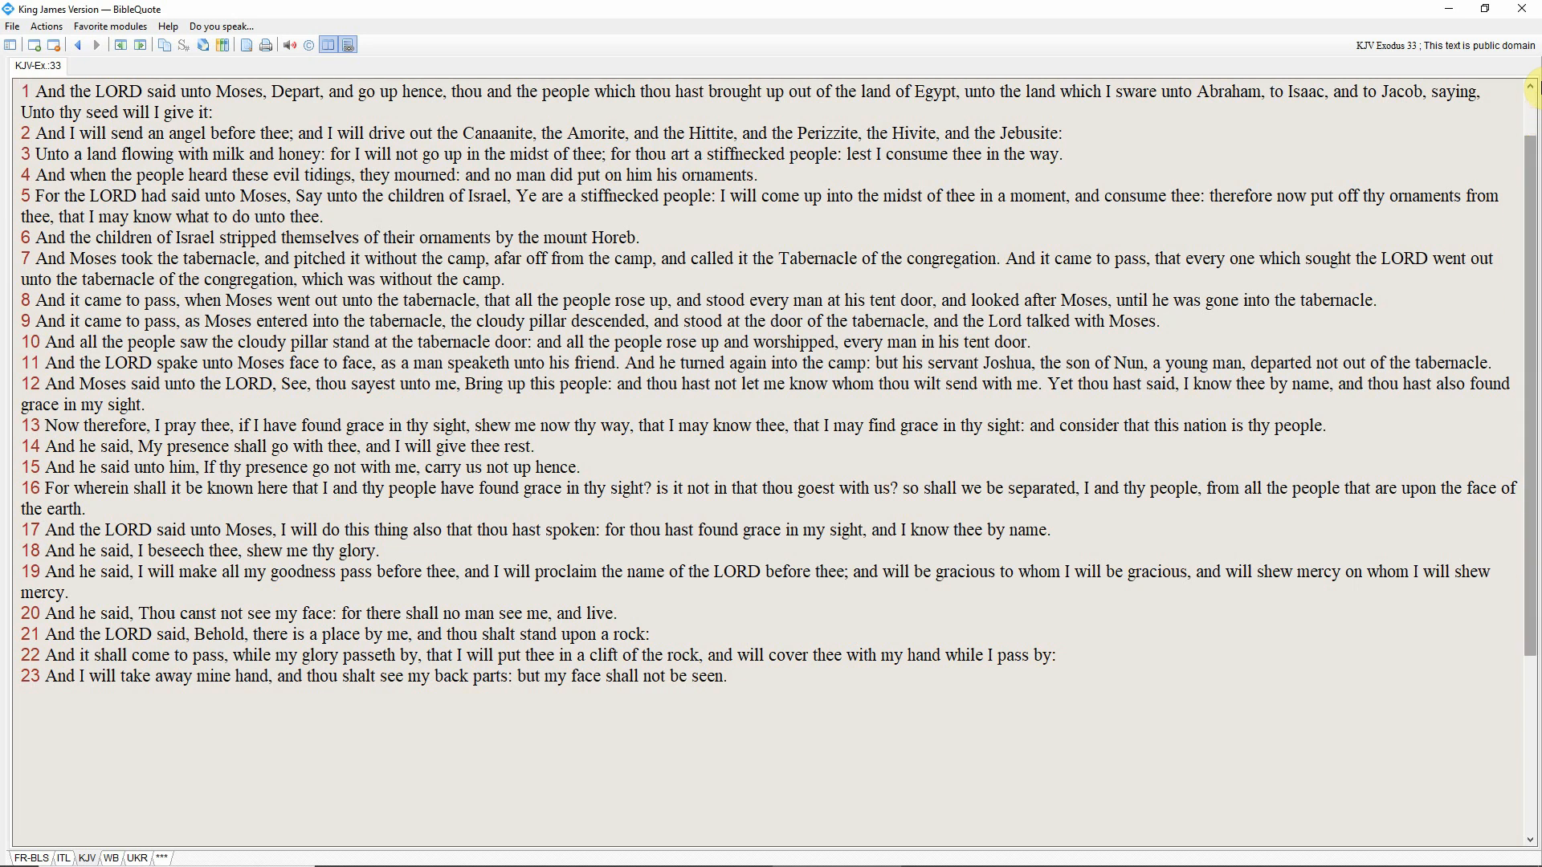
pyautogui.scroll(-3)
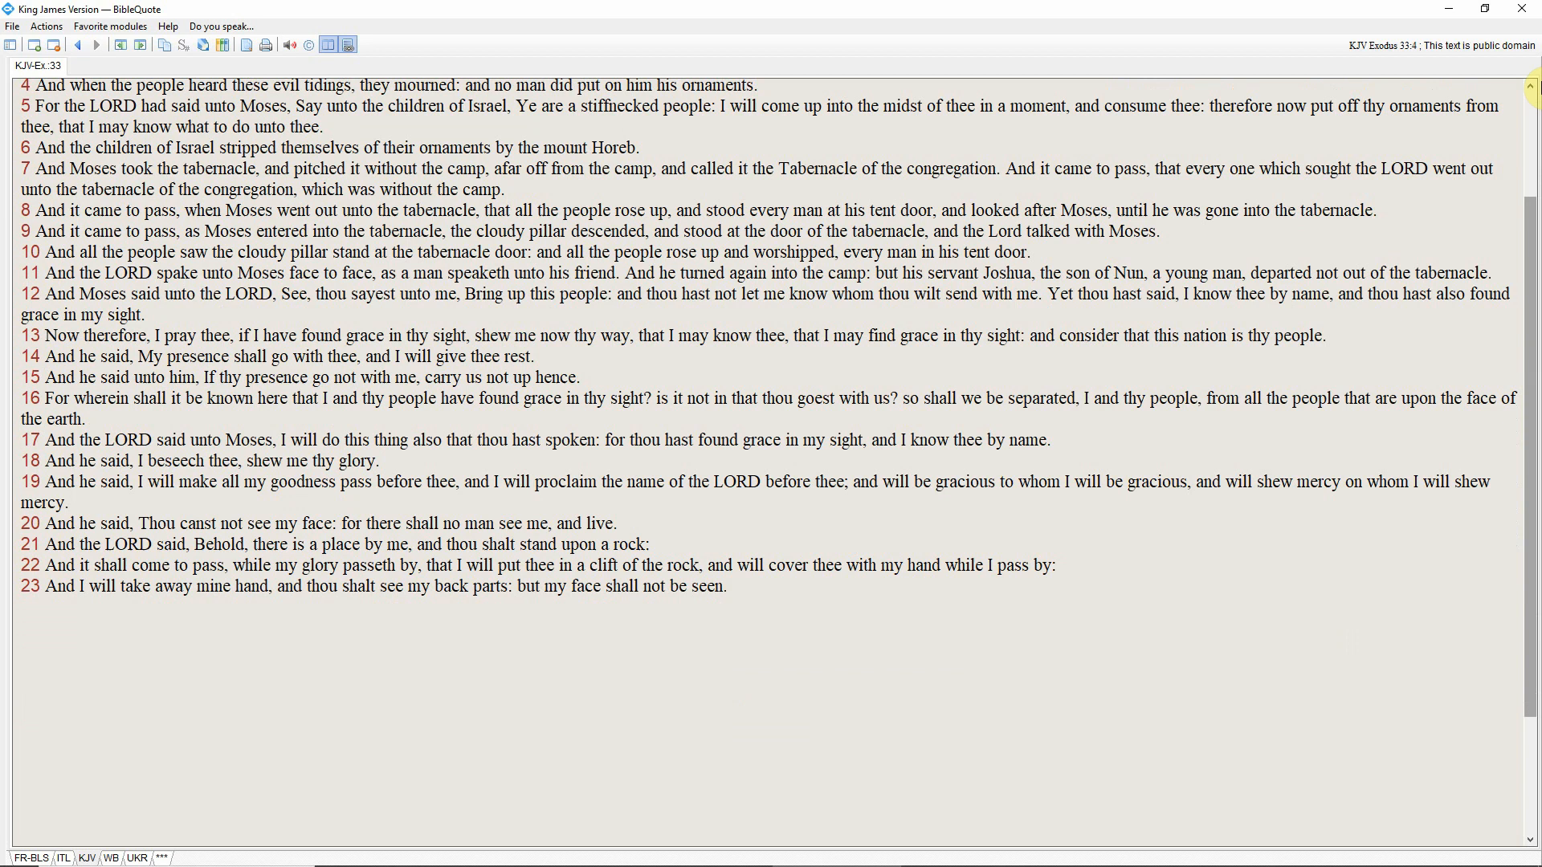
pyautogui.scroll(-3)
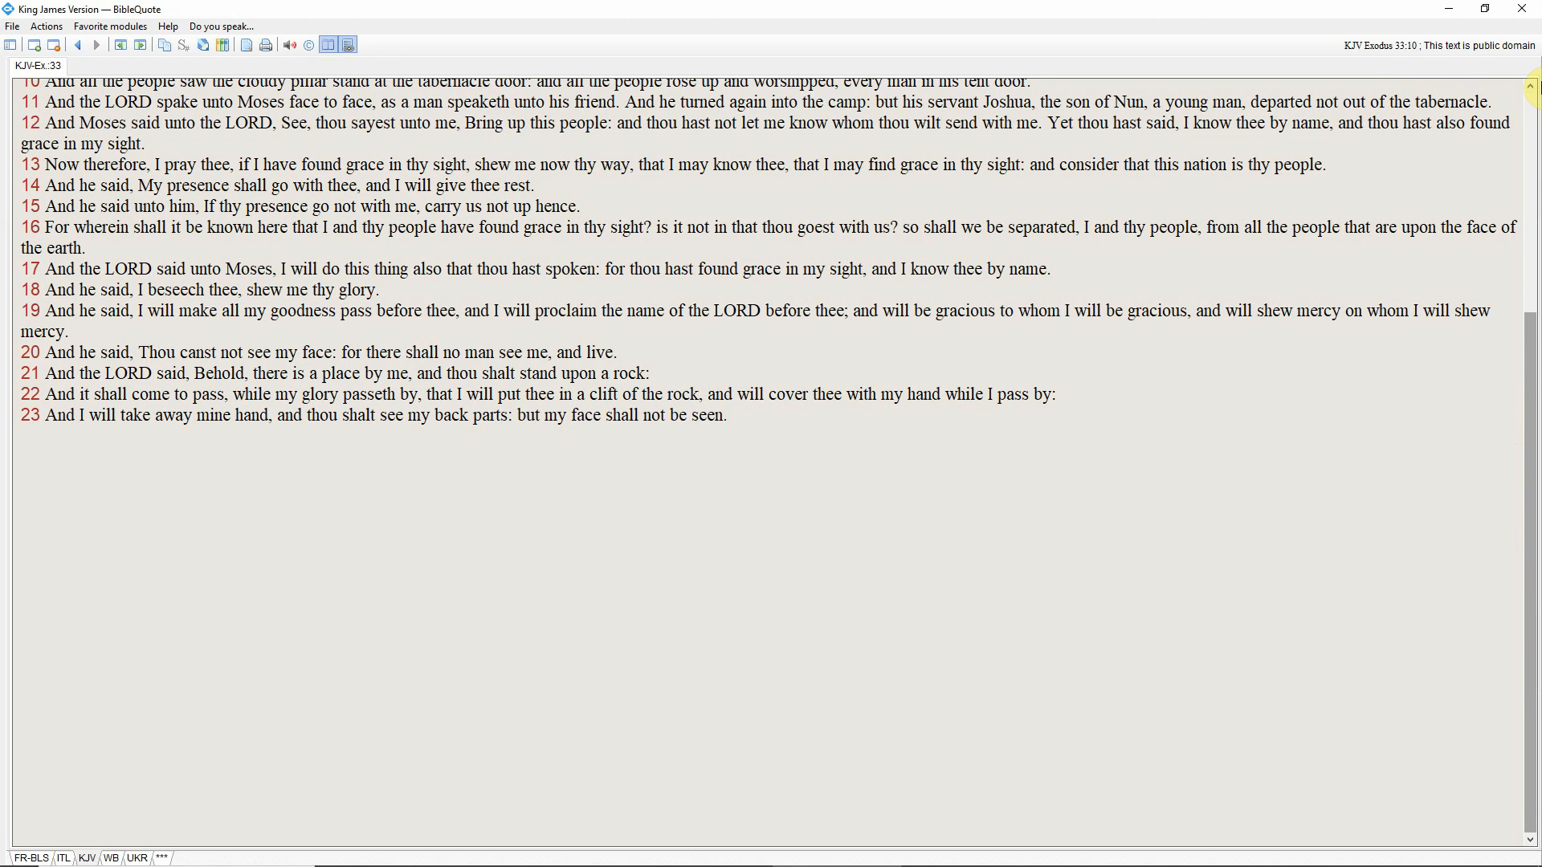
# Step: Show the dictionary hint for 'passeth' in verse 22, glossed as 'passes'
pyautogui.click(498, 164)
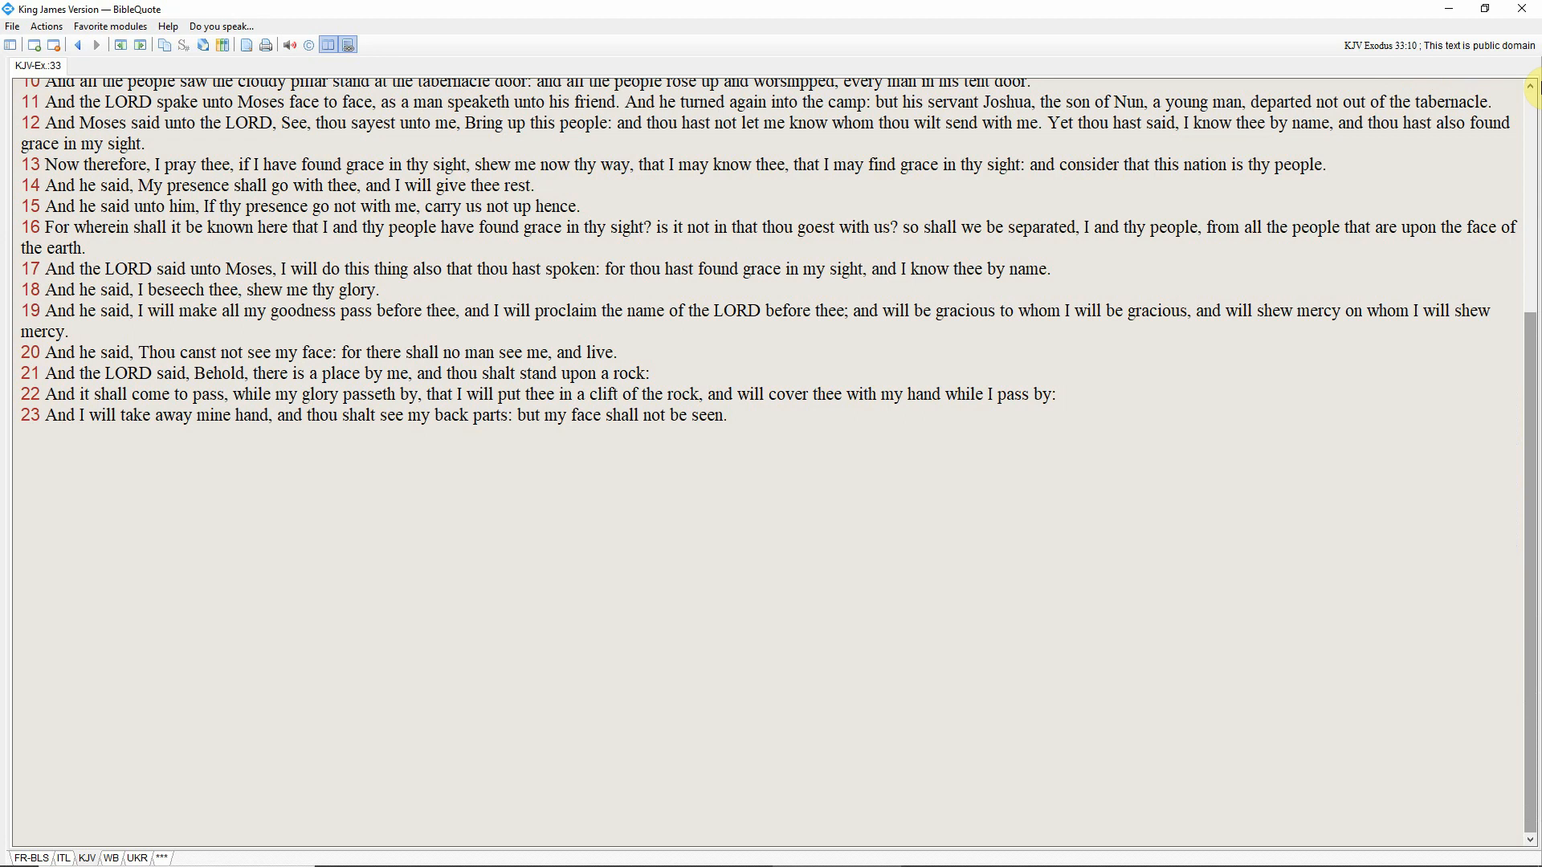
pyautogui.click(367, 395)
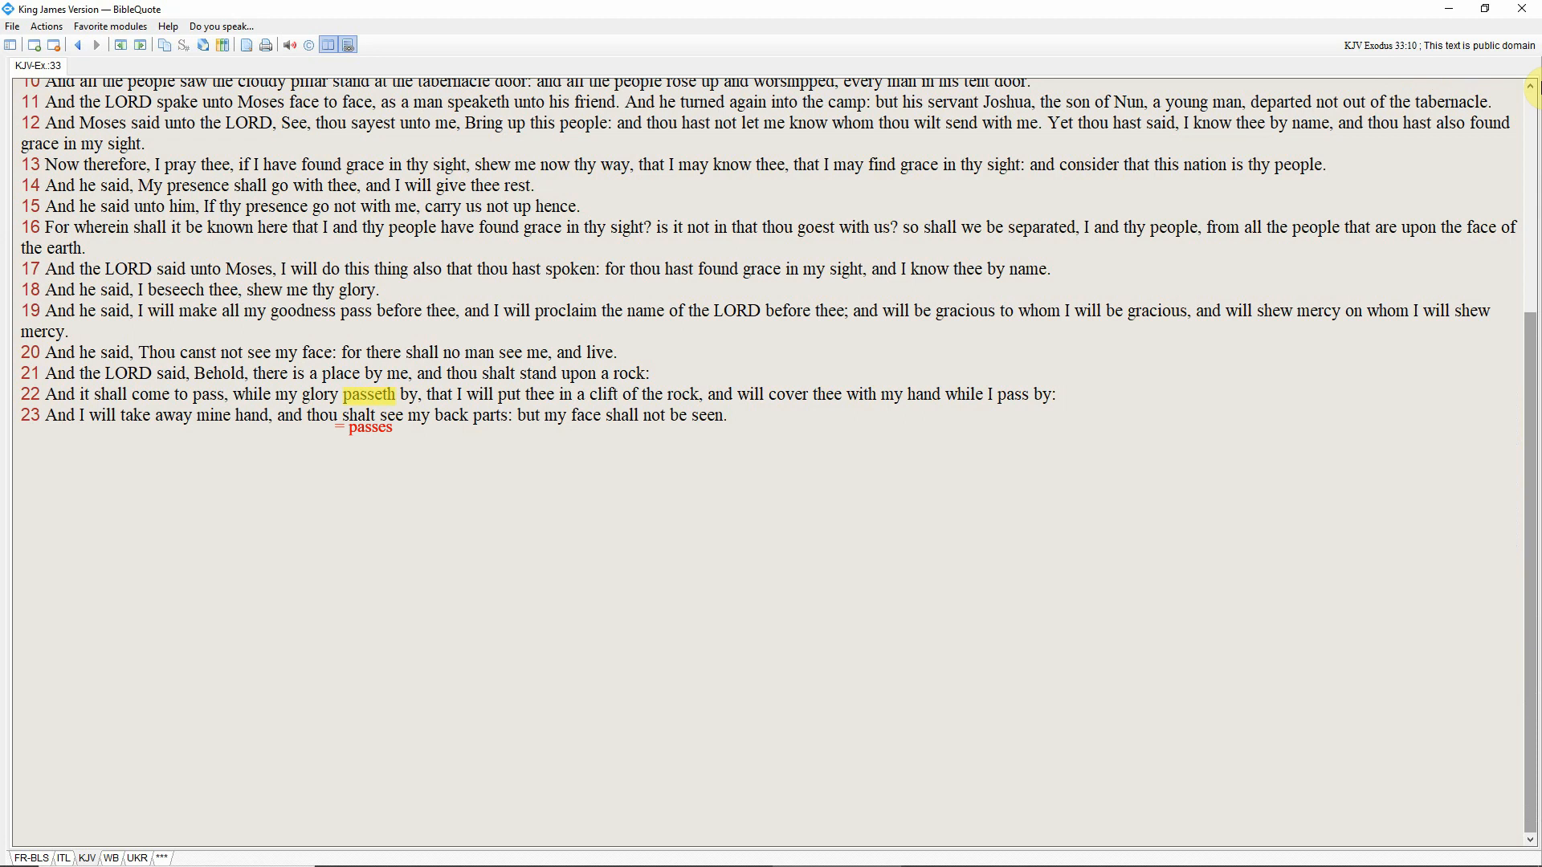